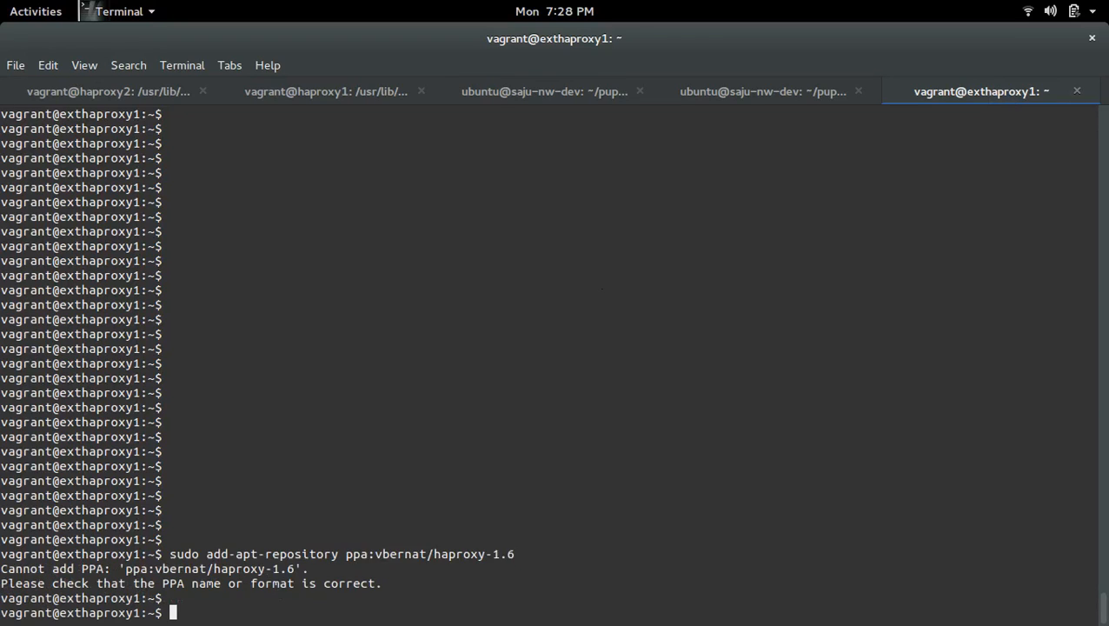
Run sudo -E add-apt-repository ppa:vbernat/haproxy-1.6 so the PPA's signing key is imported behind the proxy.
scroll("down", 3)
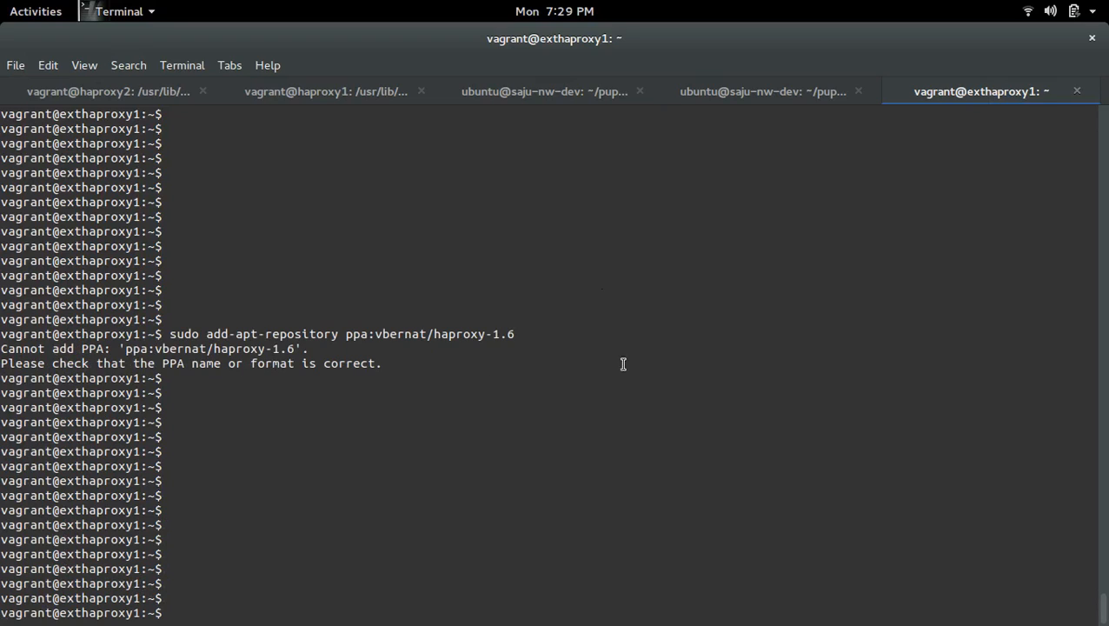
double_click(14, 348)
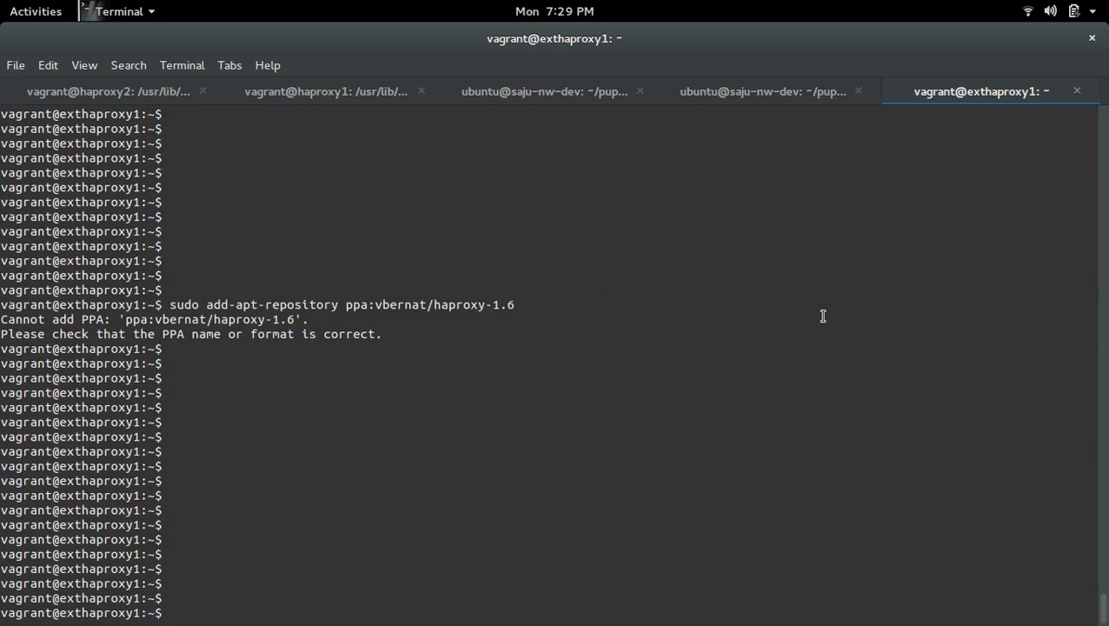
type("sudo add-apt-repository ppa:vbernat/haproxy-1.6")
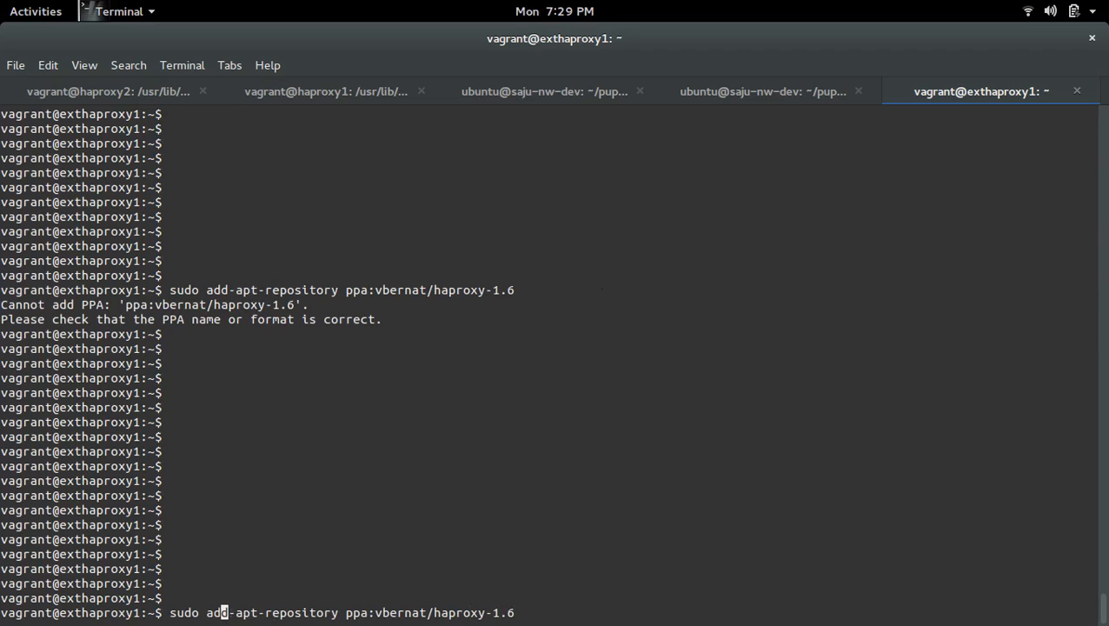
type("-E")
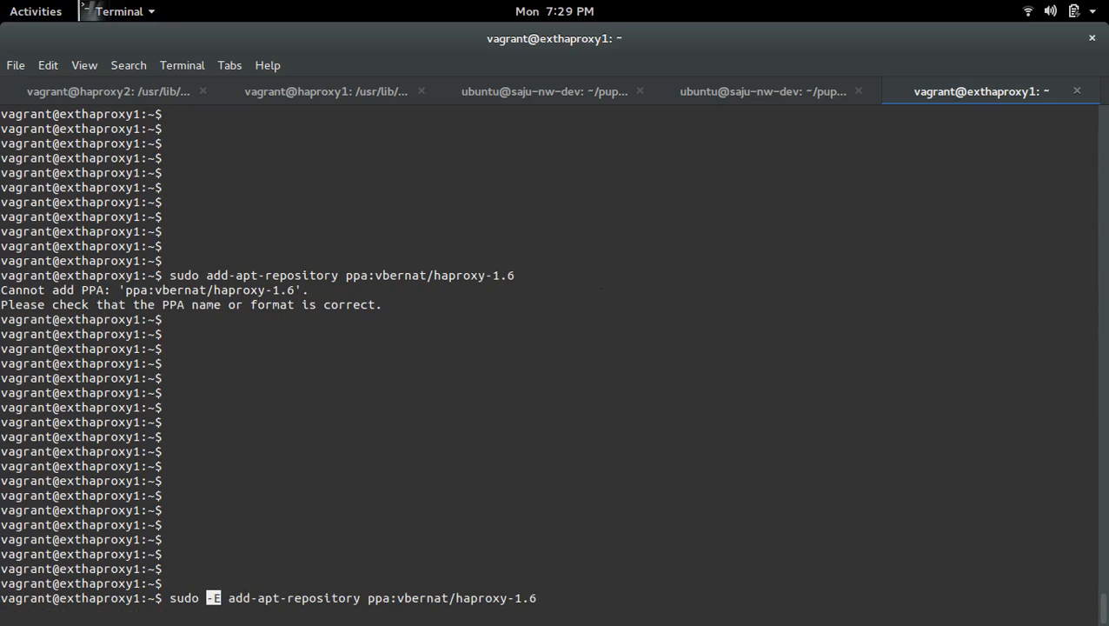
key("Return")
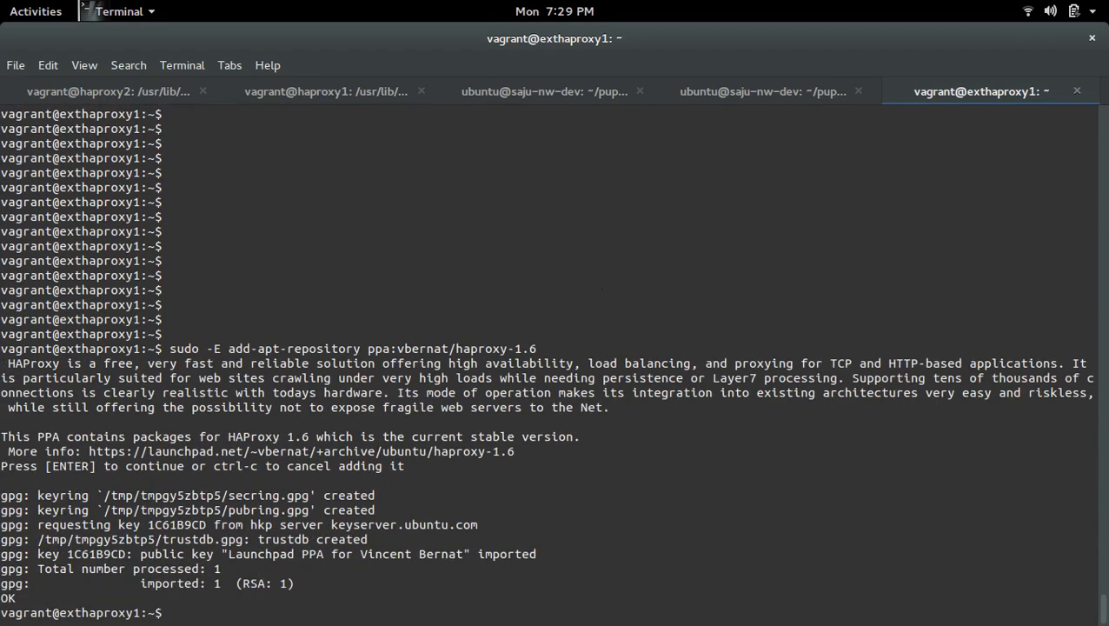
key("Return")
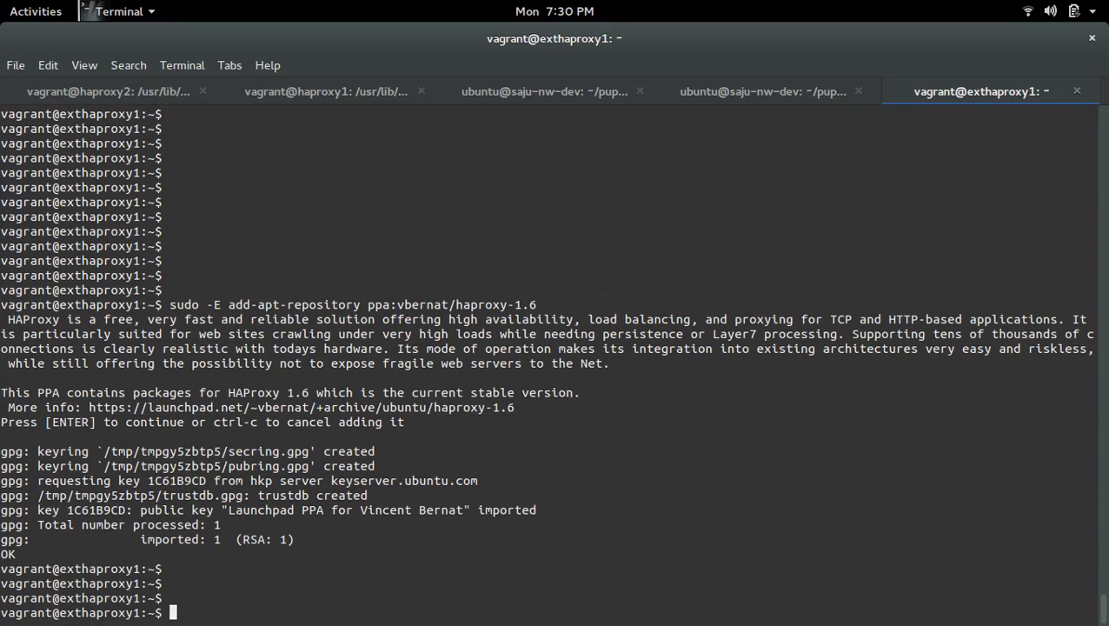
Run sudo apt-get update to fetch the new PPA's package lists until 'Done'.
type("sudo apt-")
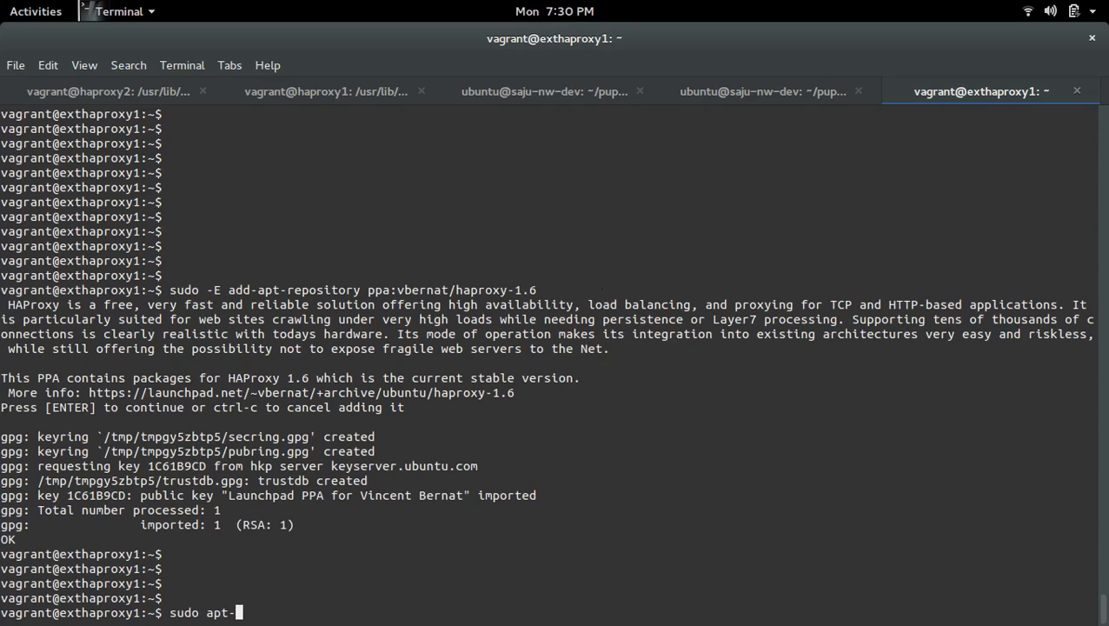
type("get upd")
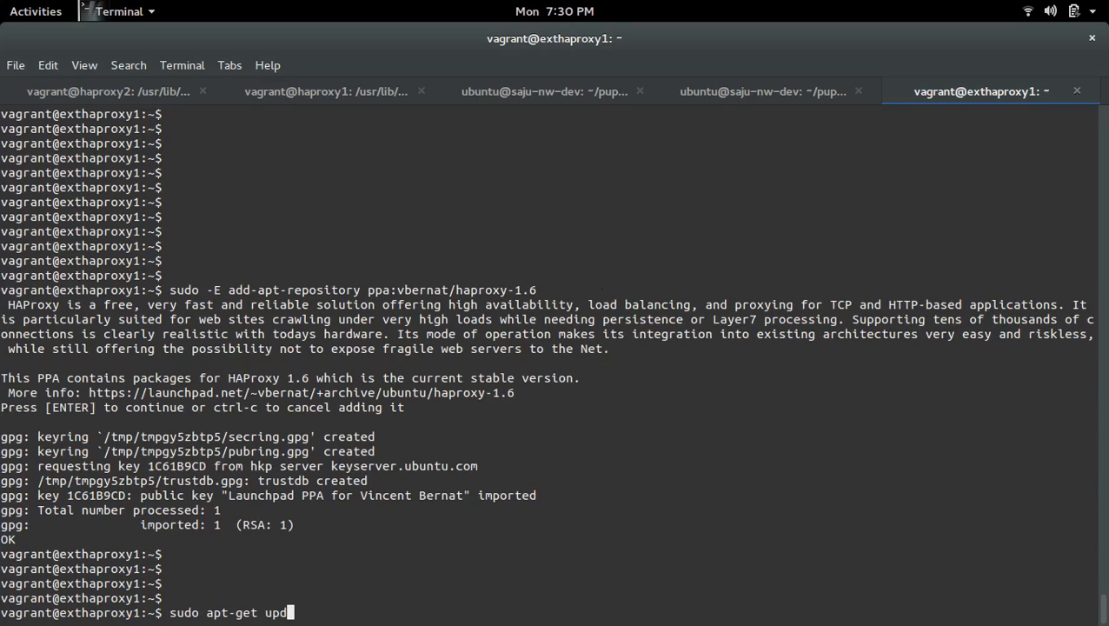
key("Return")
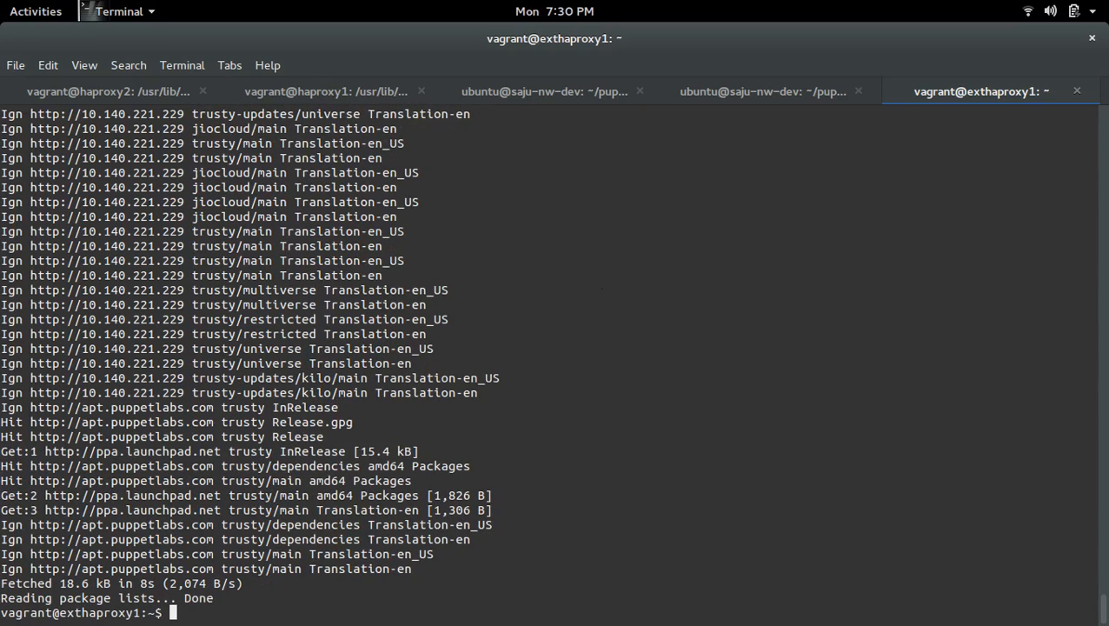
Run sudo apt-get install haproxy and answer y, installing HAProxy 1.6.9 and starting its service.
type("sudo a")
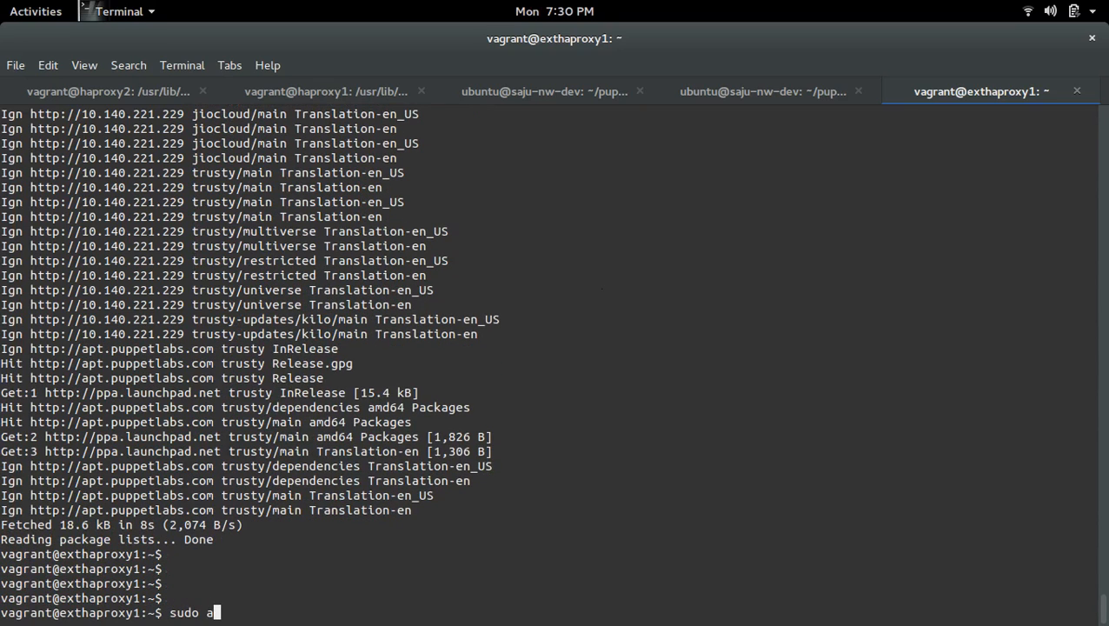
type("pt-get")
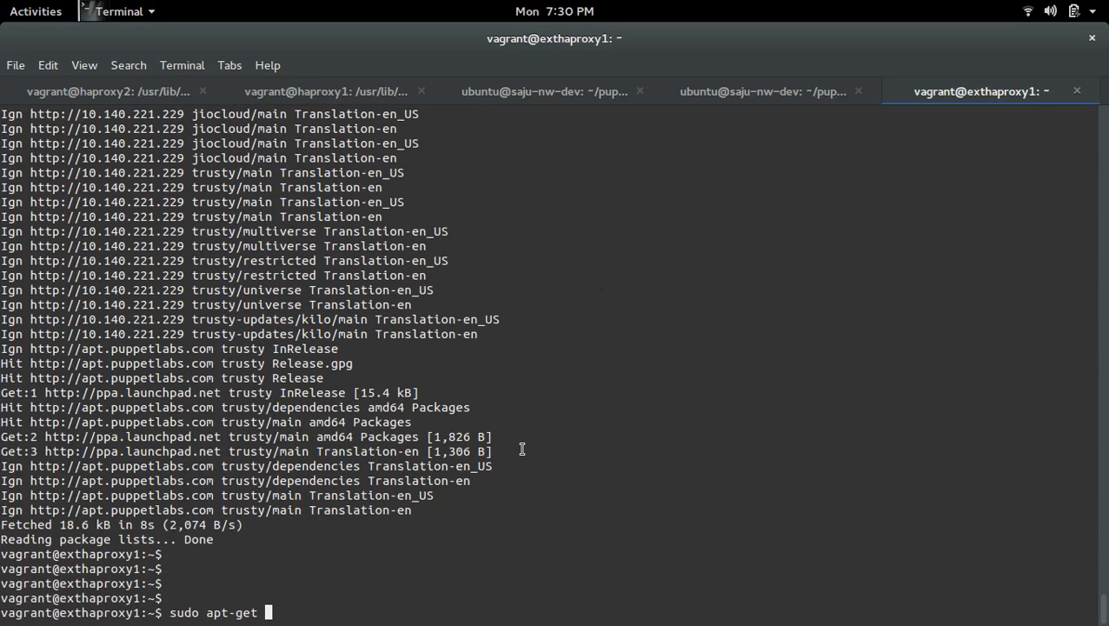
type("install")
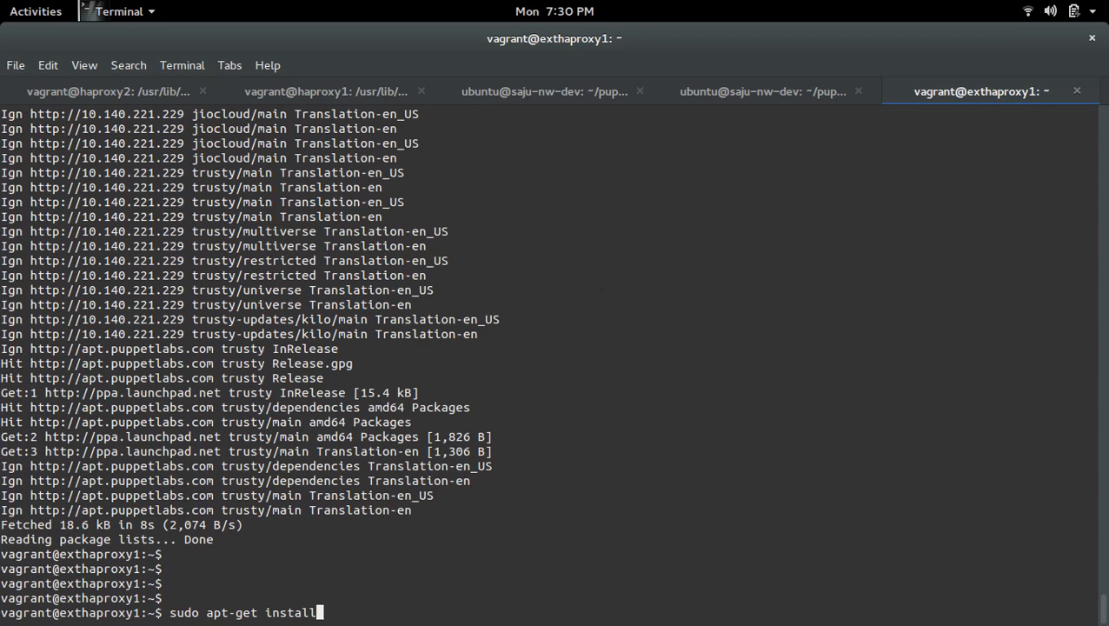
type("haproxy")
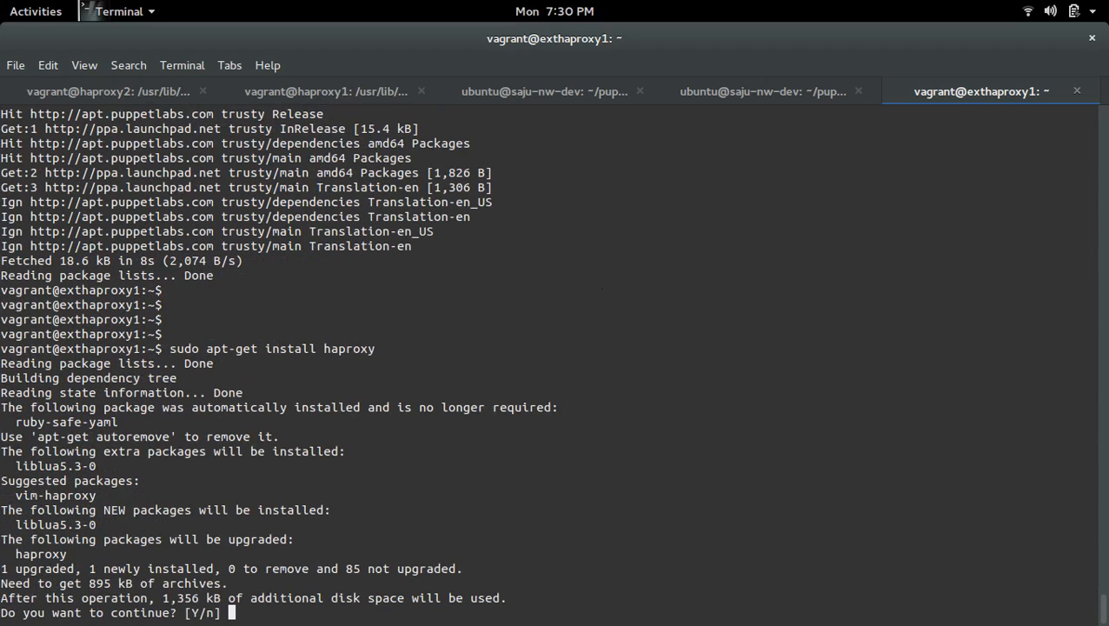
type("y")
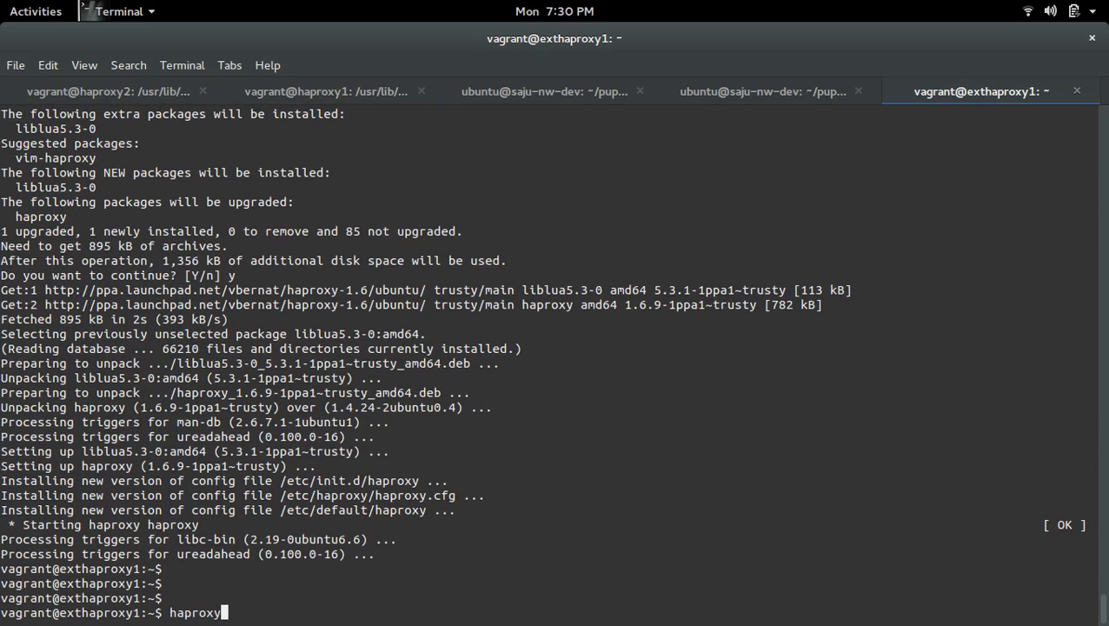
Run haproxy --version to confirm HA-Proxy version 1.6.9 2016/08/30 is installed.
type("--ver")
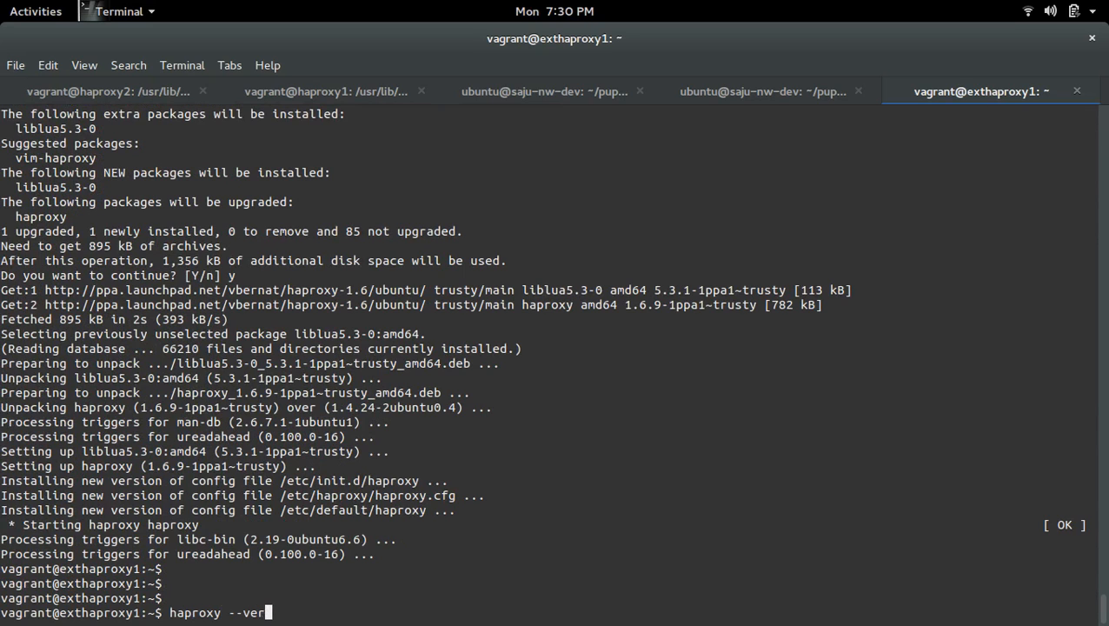
key("Return")
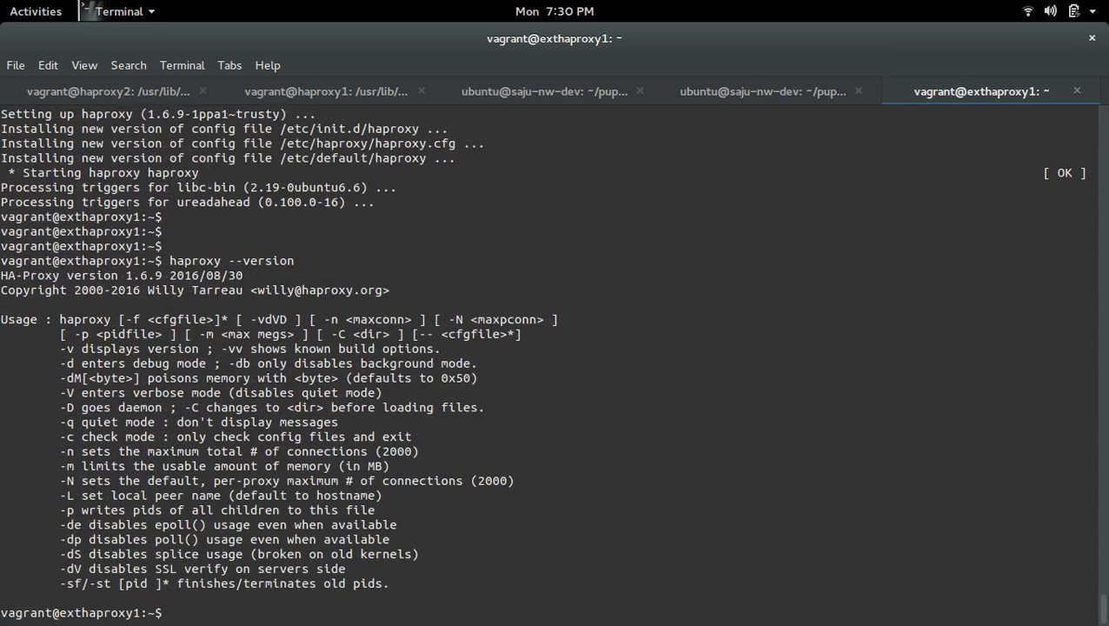